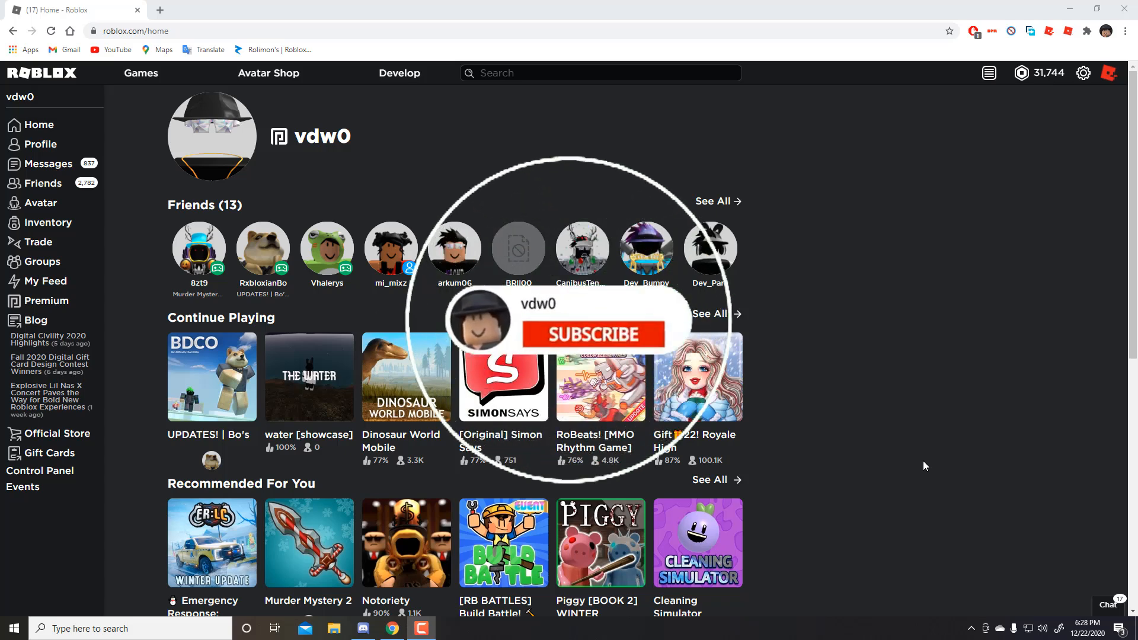
left_click(593, 334)
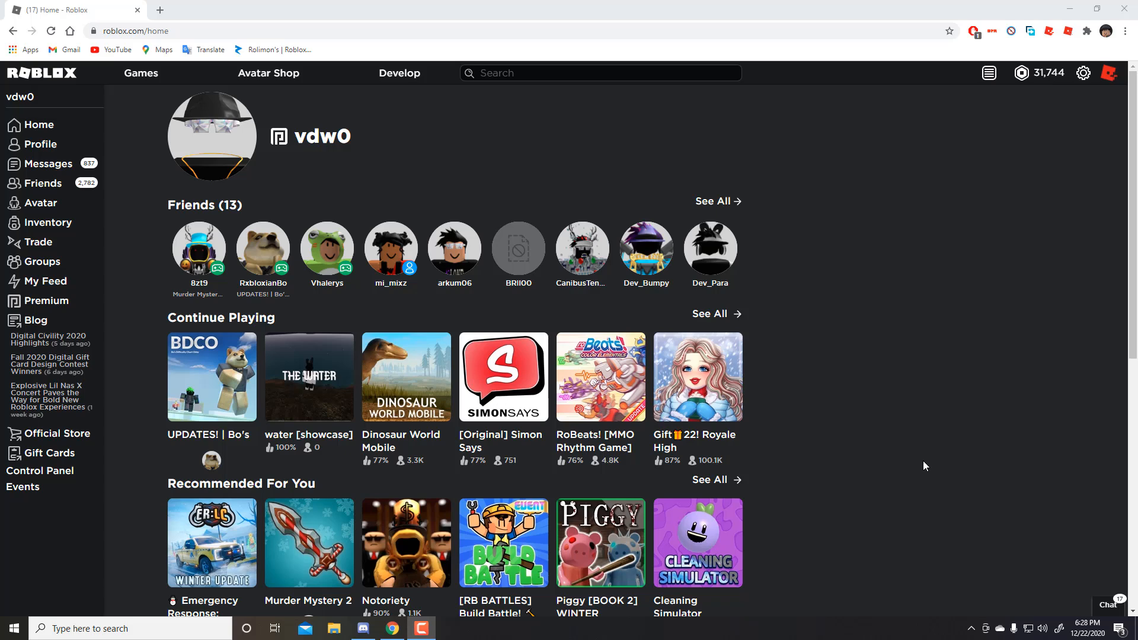
mouse_move(830, 366)
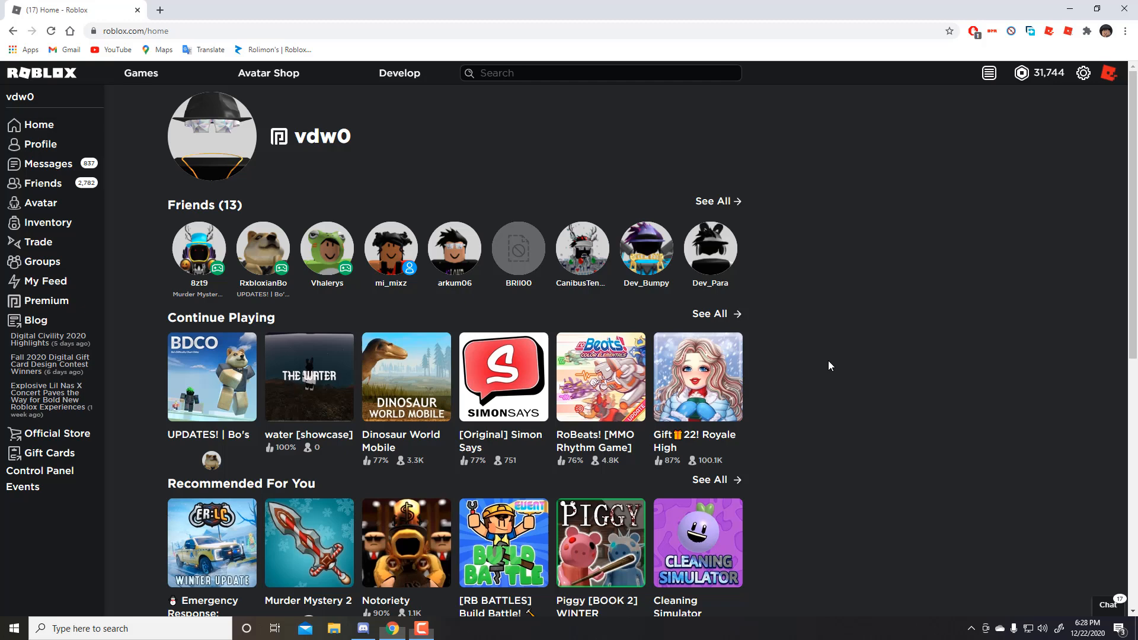
key("f12")
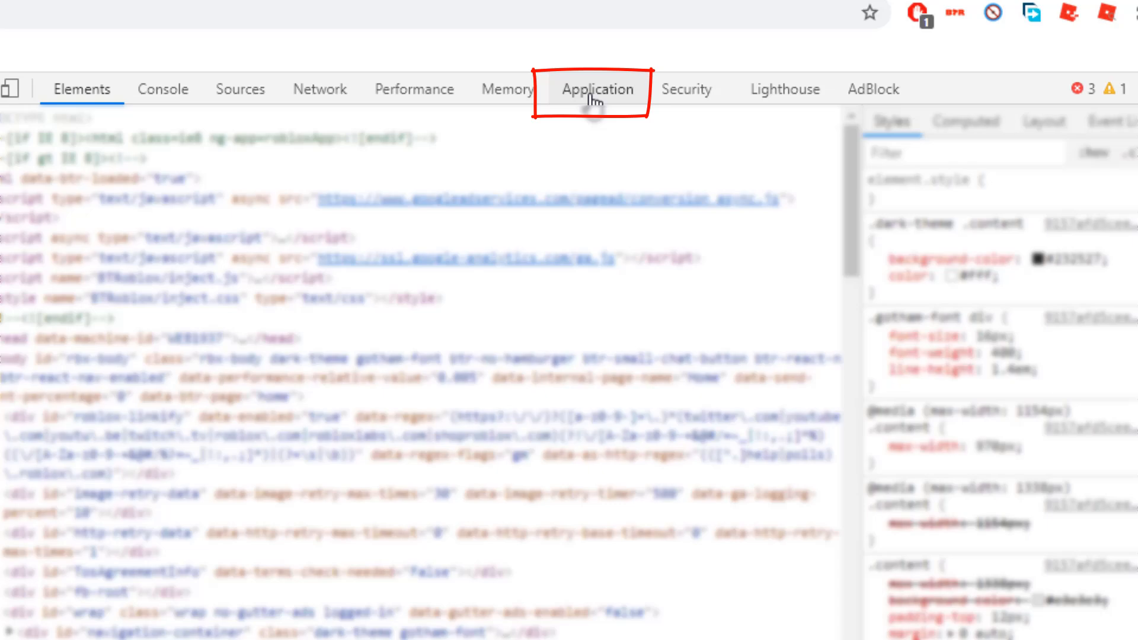
left_click(597, 89)
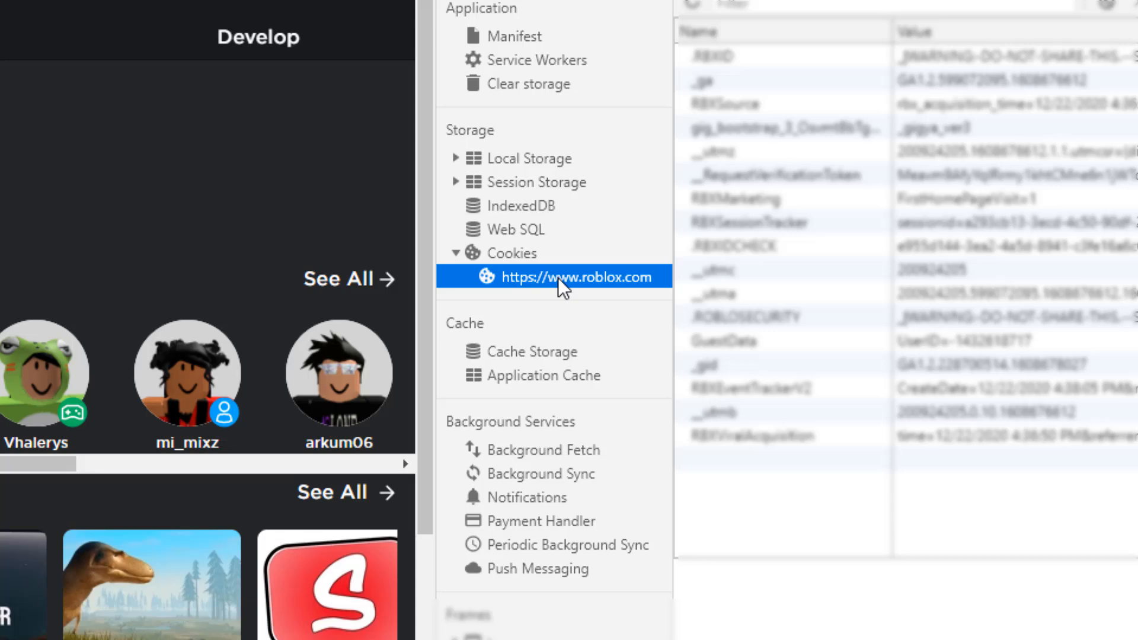
mouse_move(570, 287)
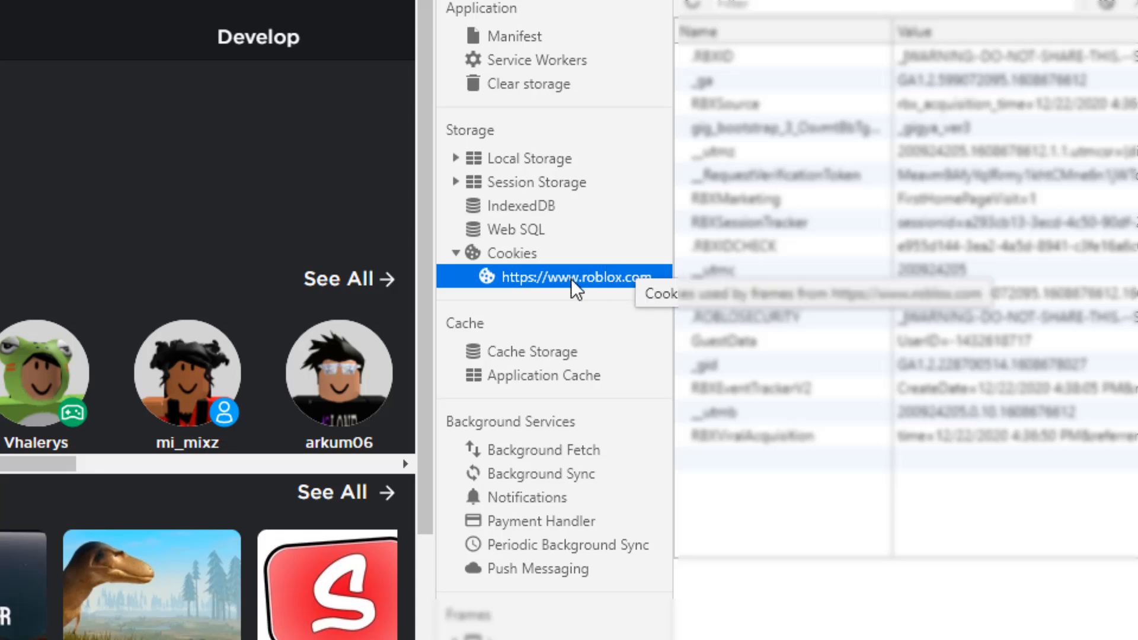
left_click(510, 252)
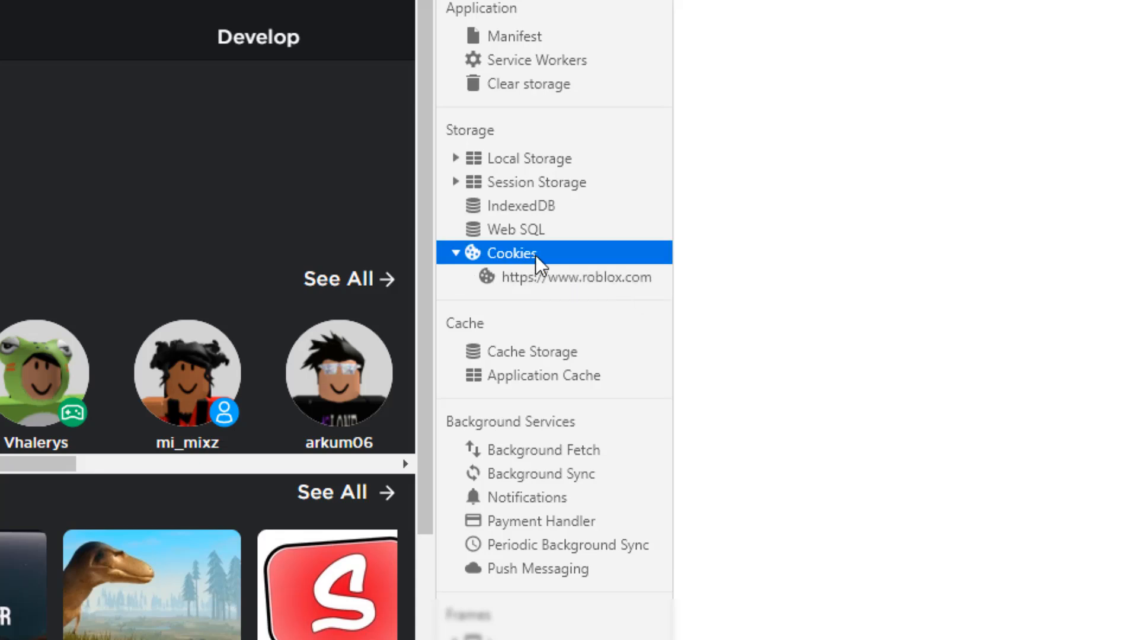
mouse_move(527, 280)
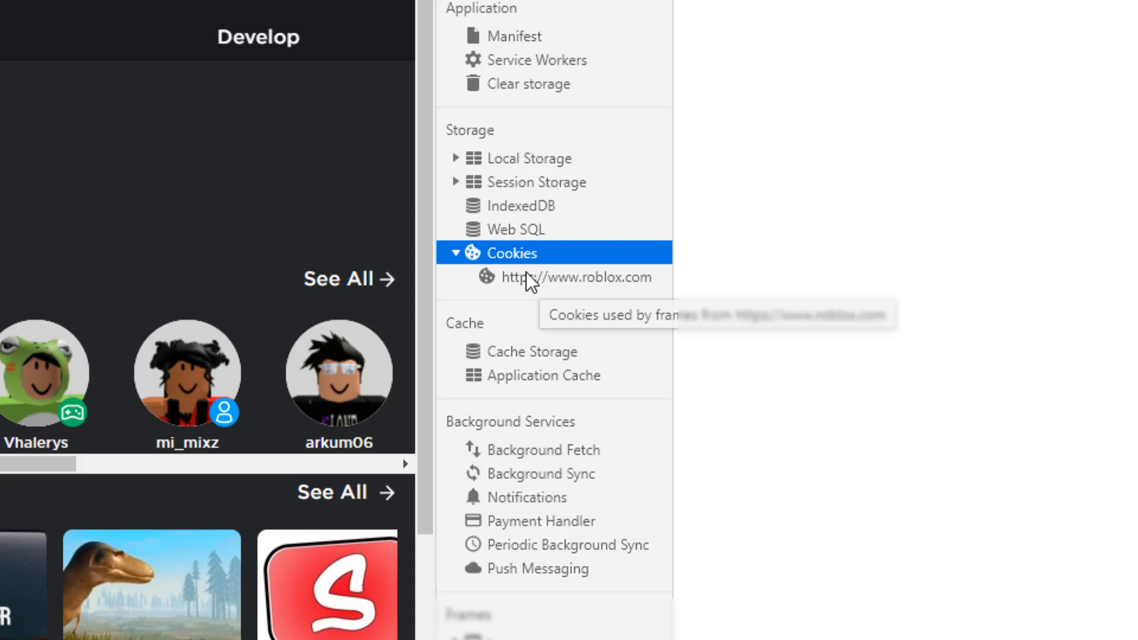
left_click(576, 277)
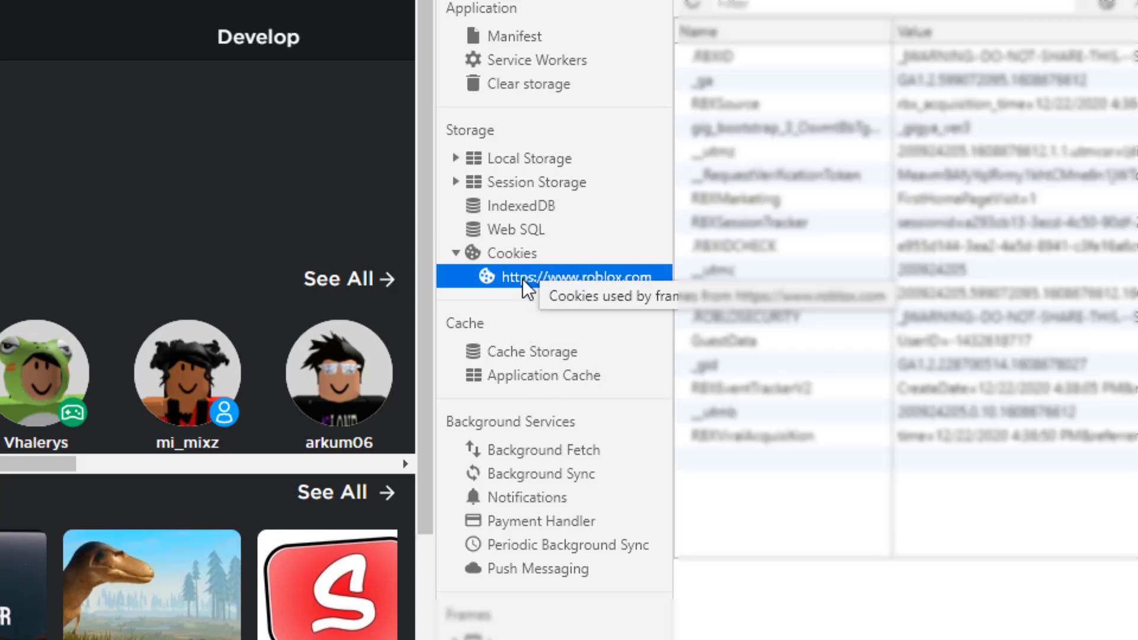
right_click(576, 276)
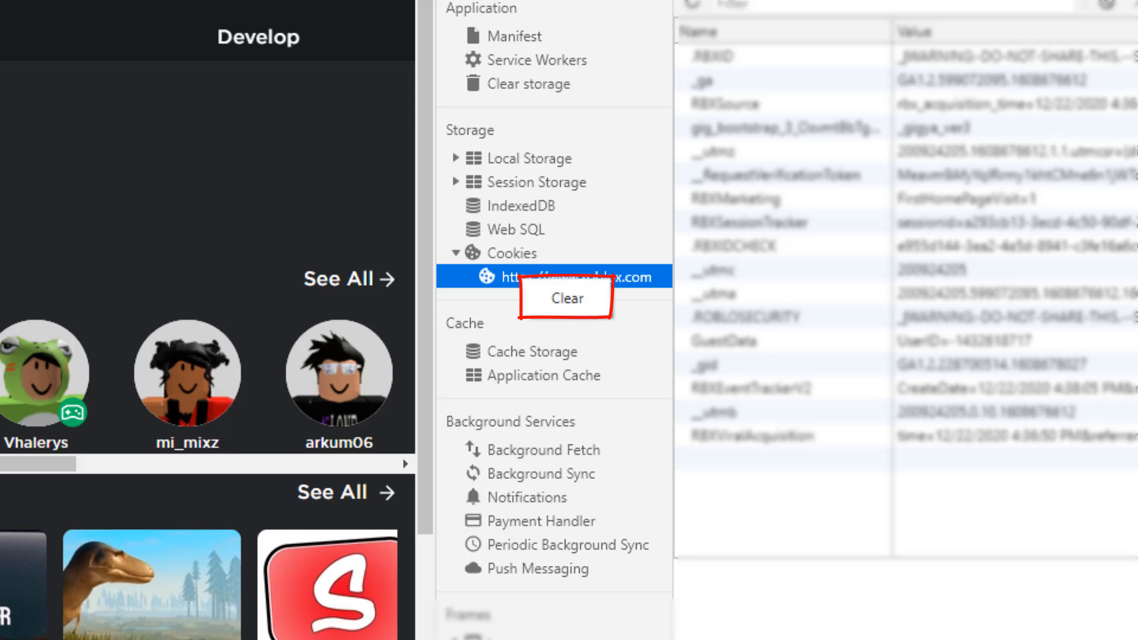
left_click(567, 299)
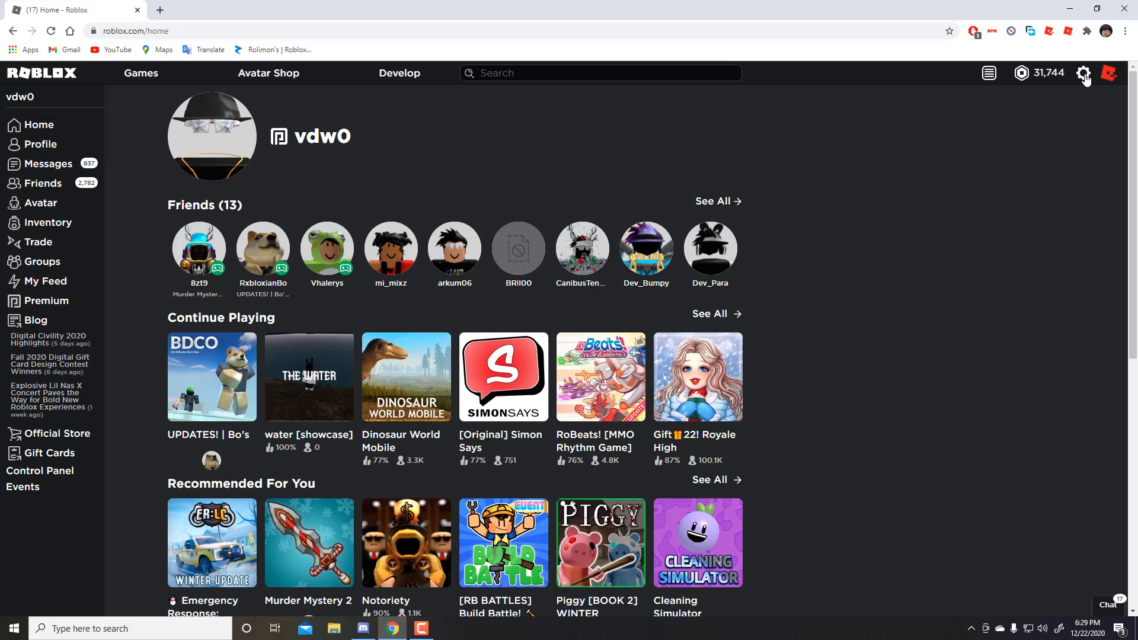
Go to My Settings and show the Security section with 2-step verification and Account PIN.
left_click(1083, 73)
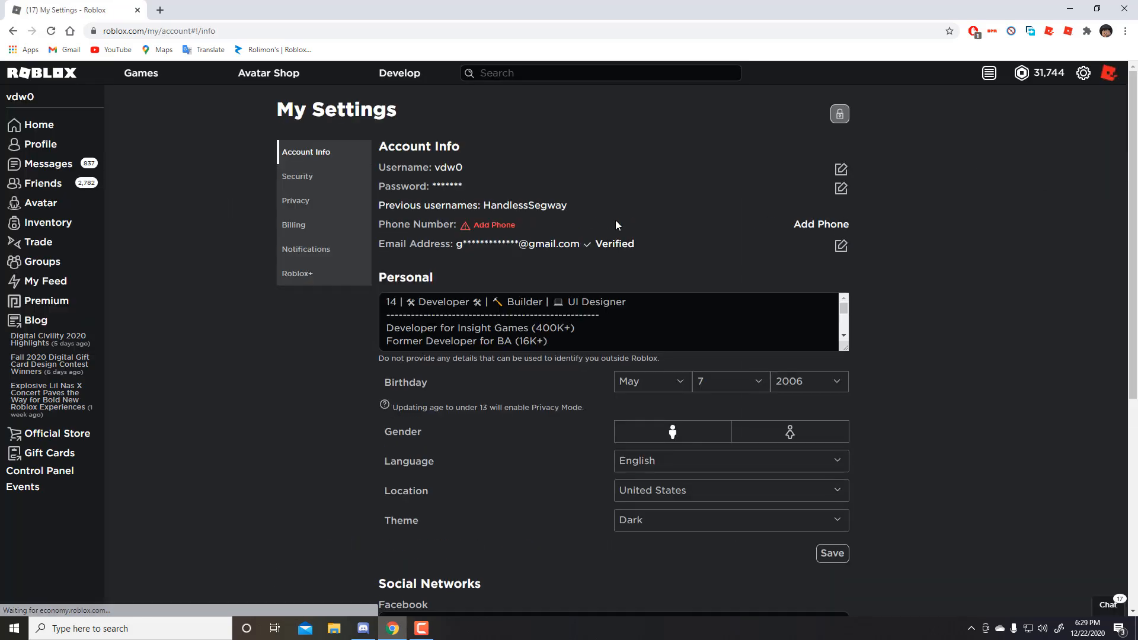
mouse_move(297, 177)
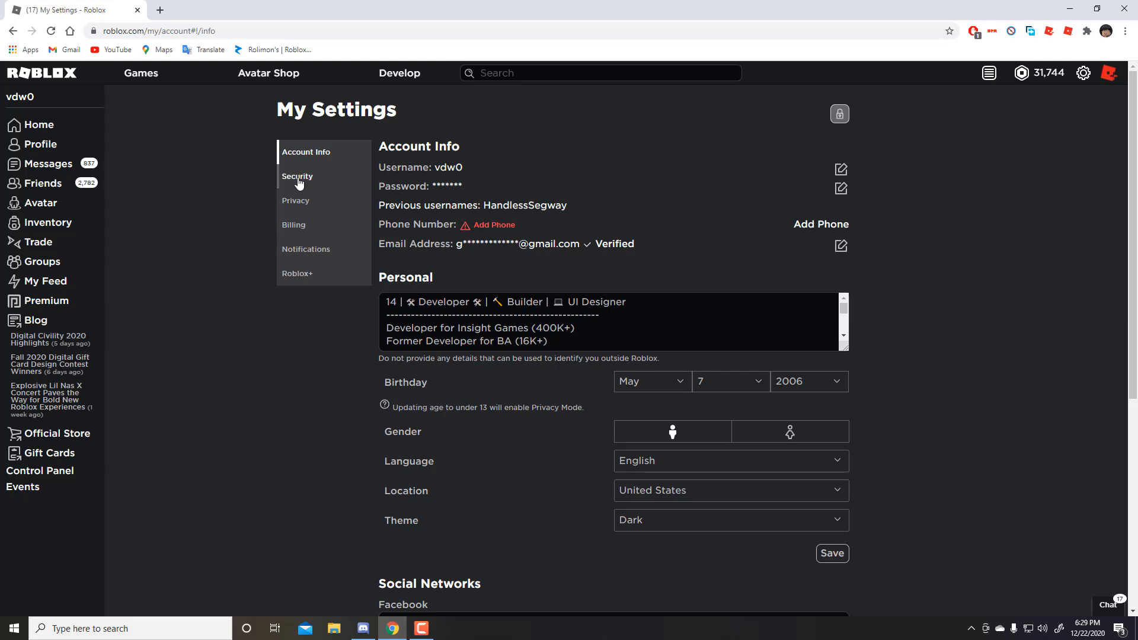
left_click(297, 177)
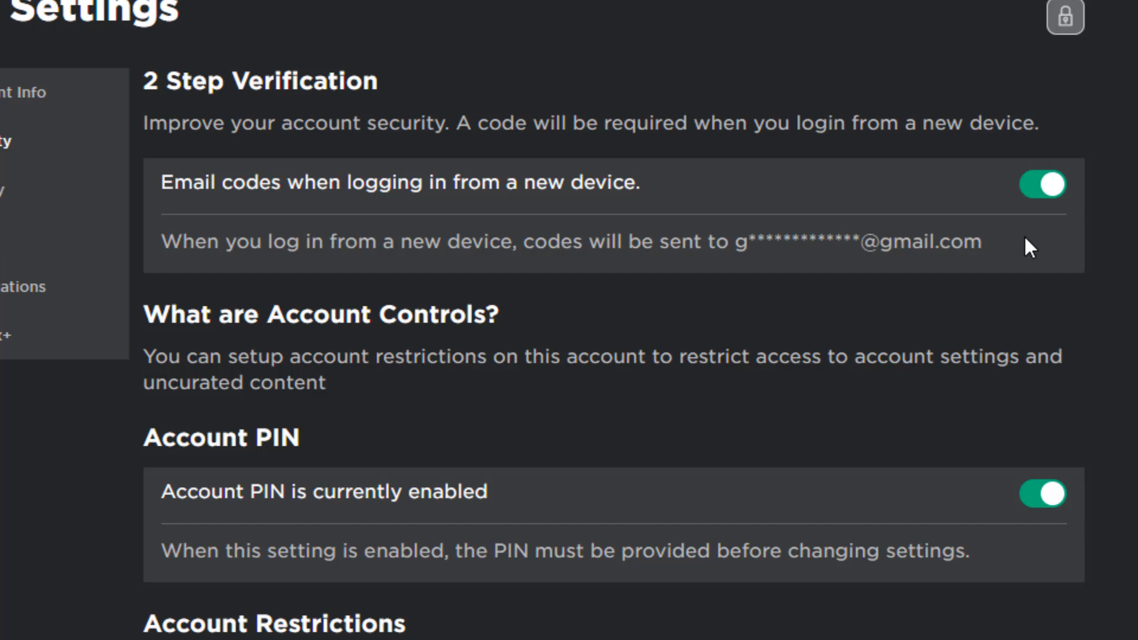
Scroll the Security settings down past Account Restrictions to the Secure Sign Out section.
scroll("down", 3)
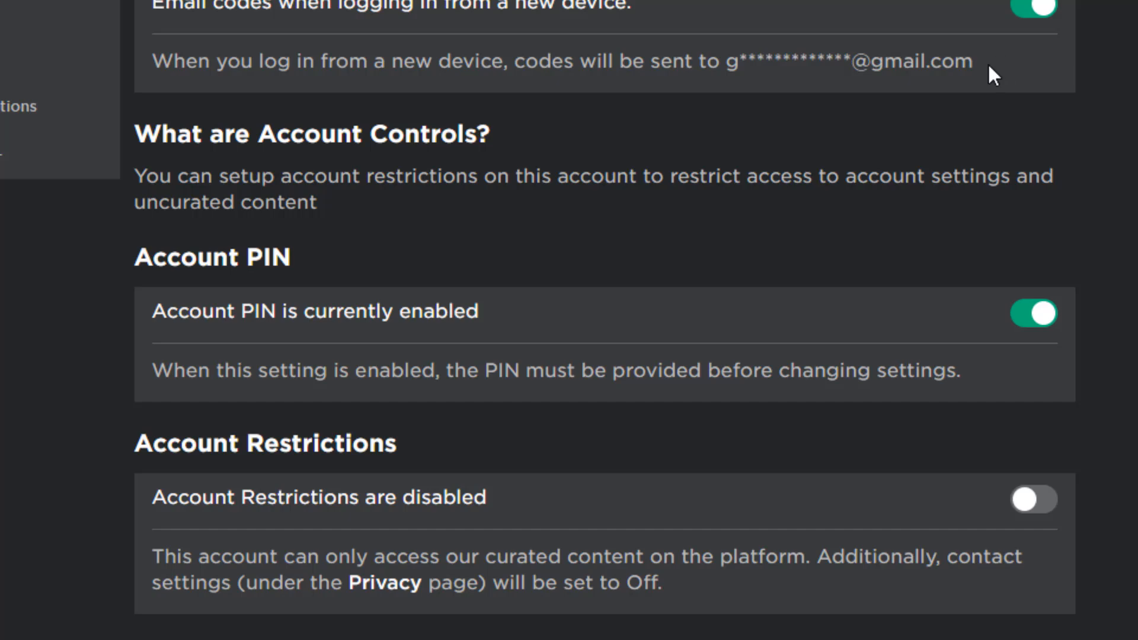
mouse_move(448, 526)
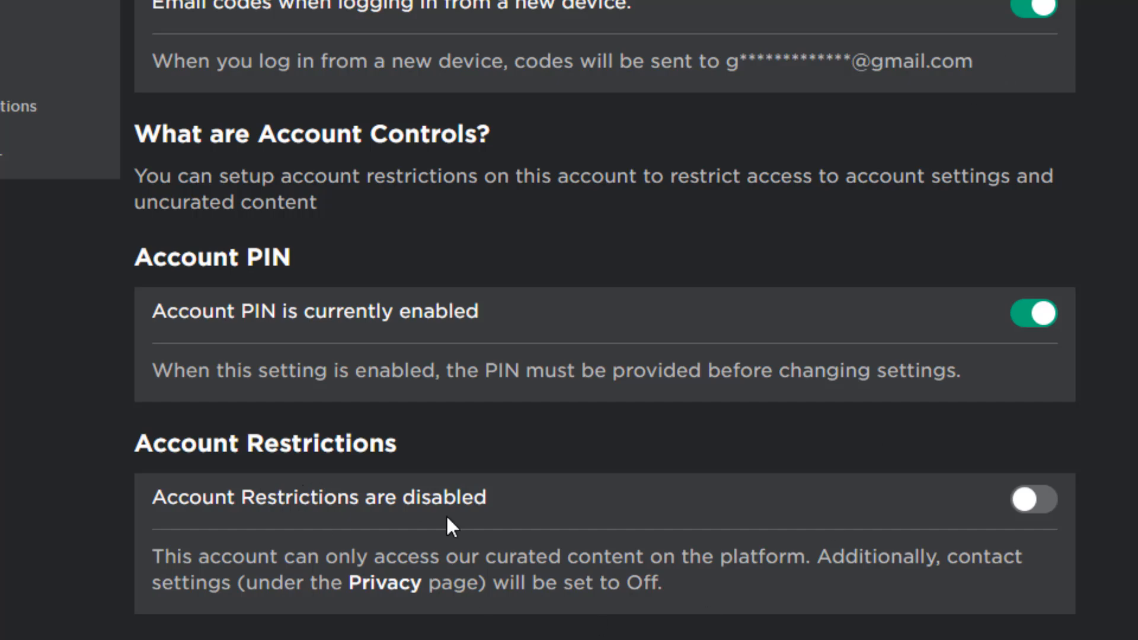
scroll("down", 3)
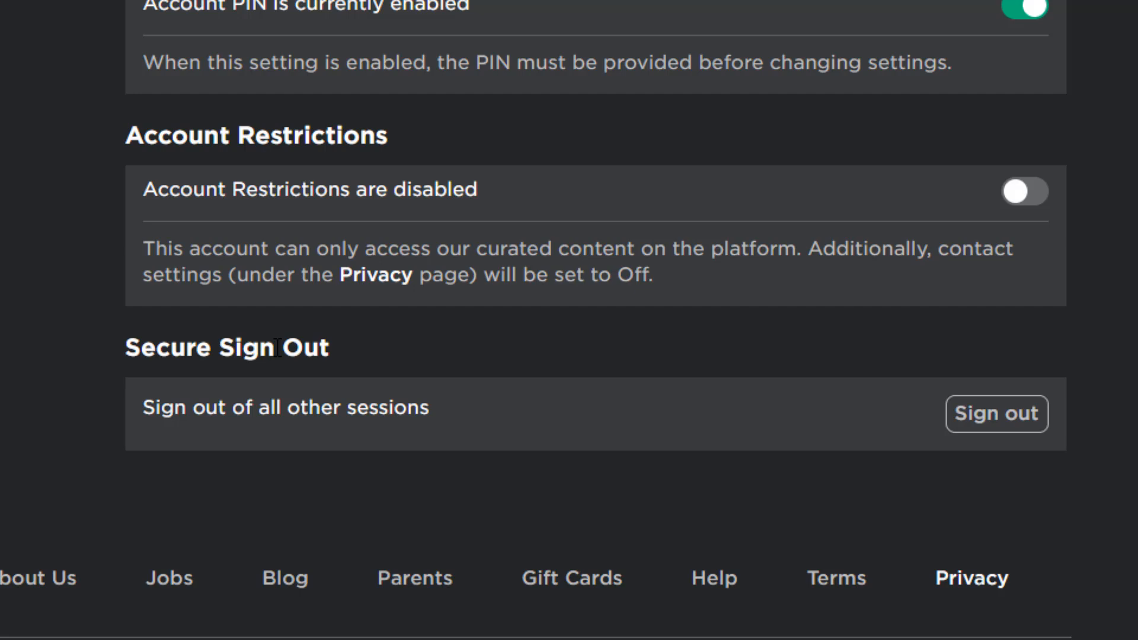
Sign out of all other sessions via Secure Sign Out and dismiss the Success message.
left_click(996, 415)
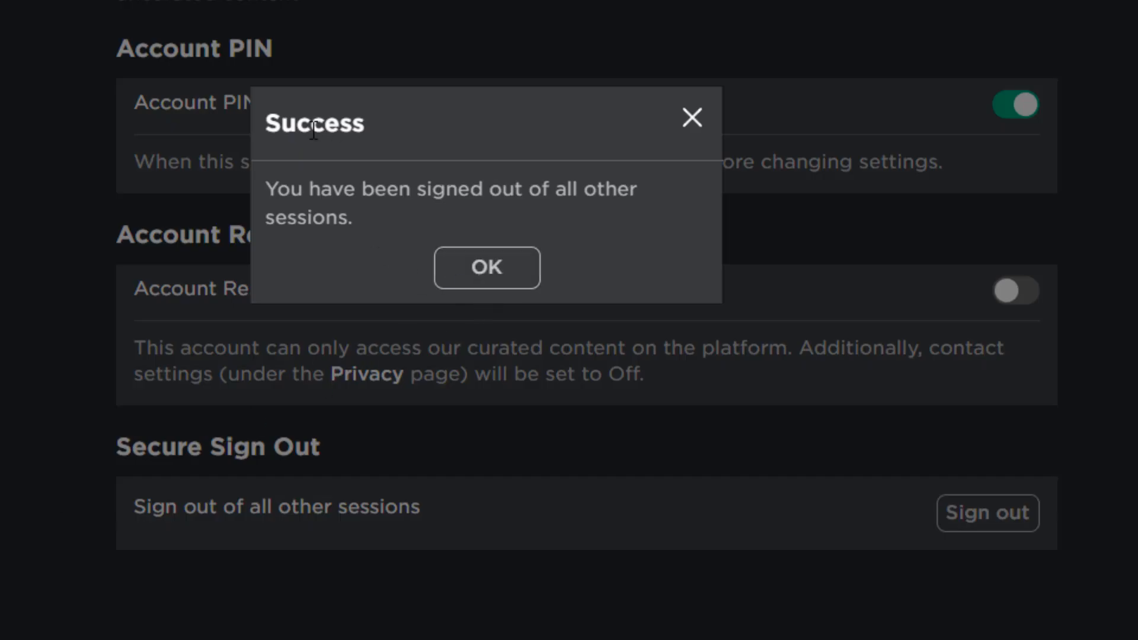
left_click(486, 267)
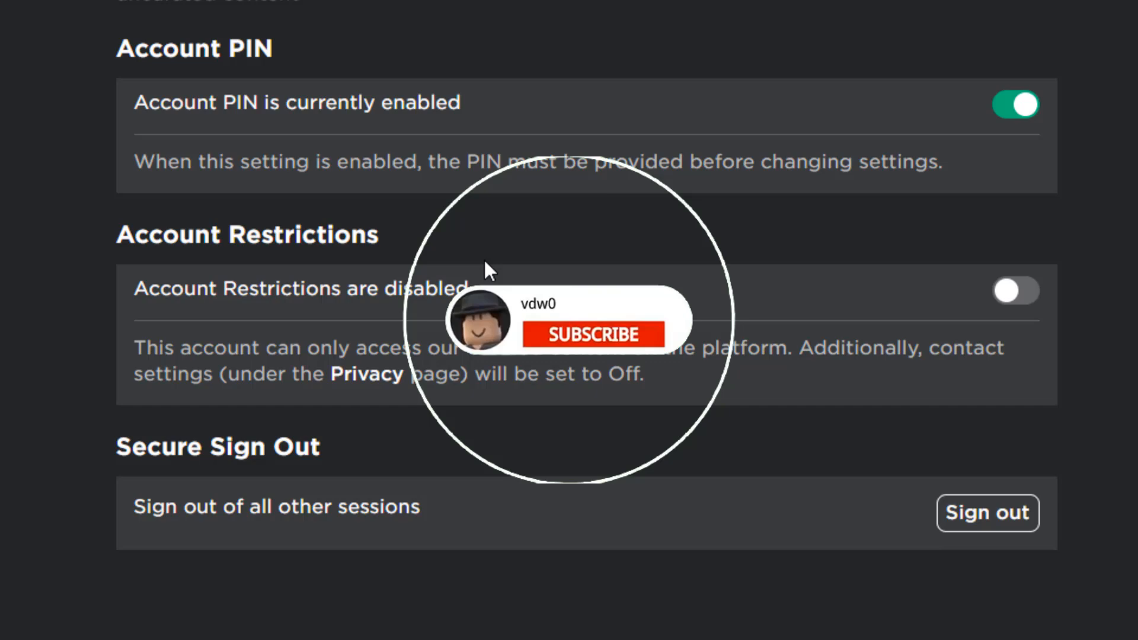
left_click(593, 334)
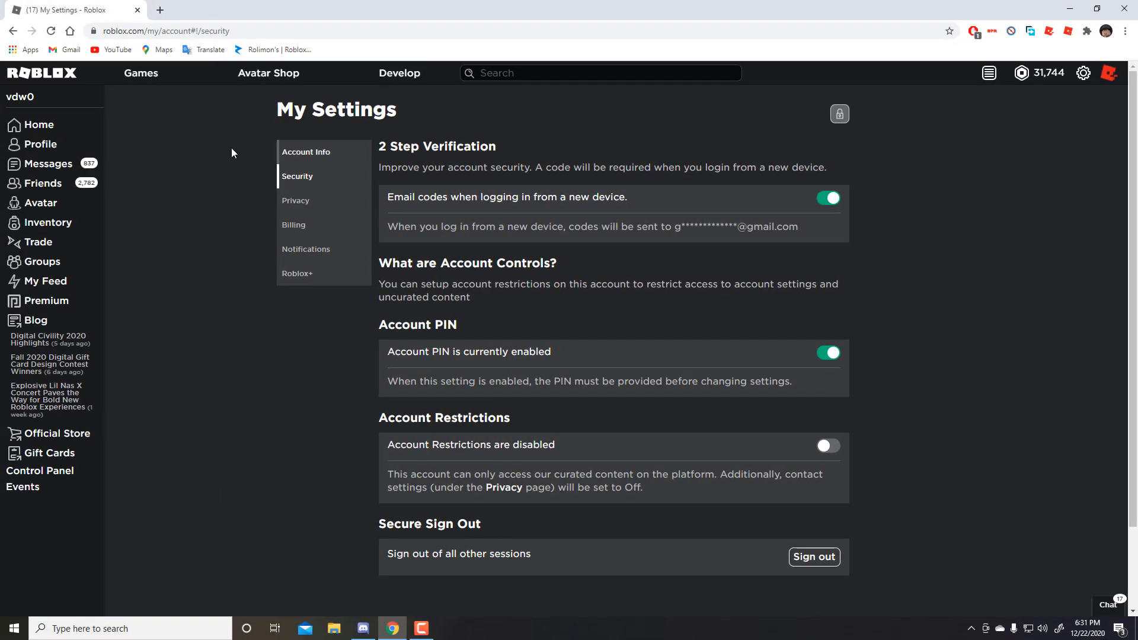
Return to the Roblox home page and bring up Chrome's three-dot menu with More tools.
left_click(39, 125)
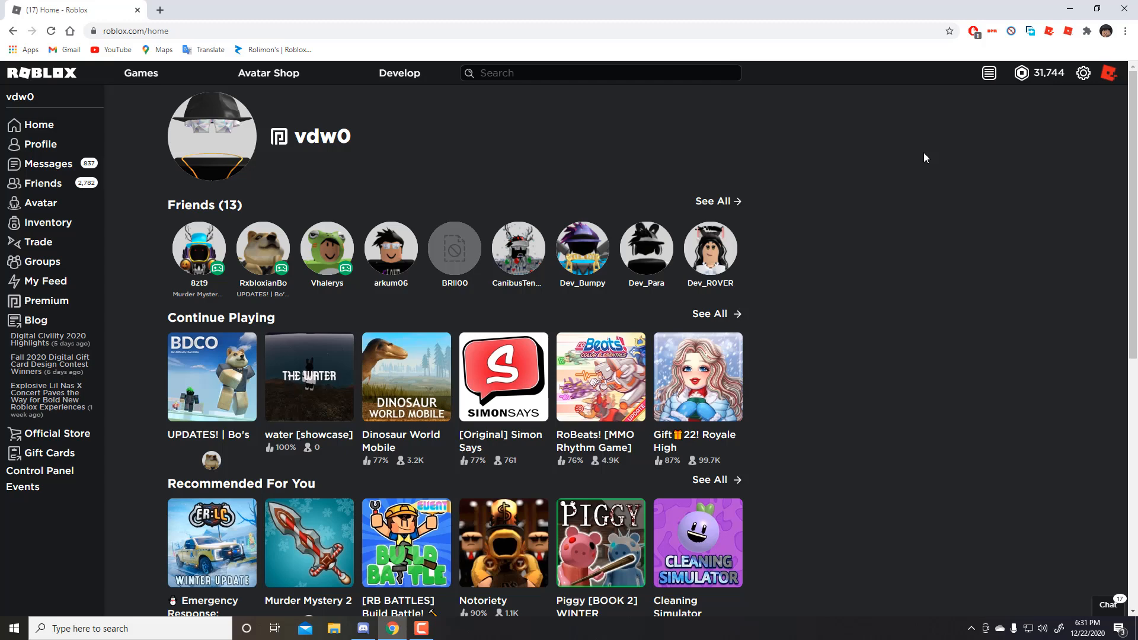
left_click(1123, 31)
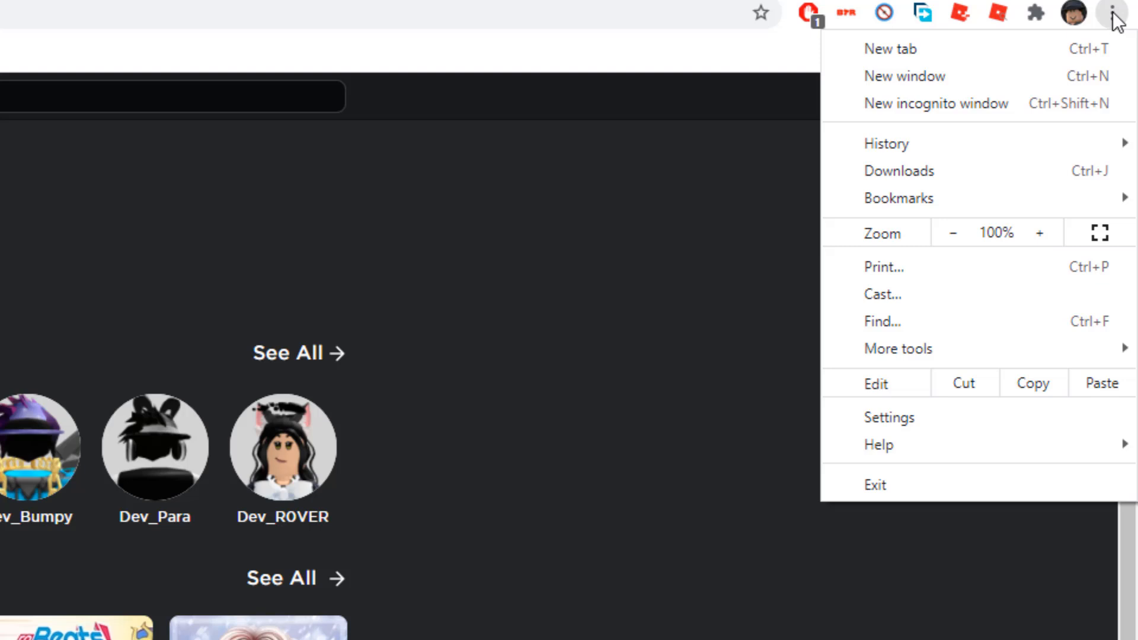
mouse_move(898, 348)
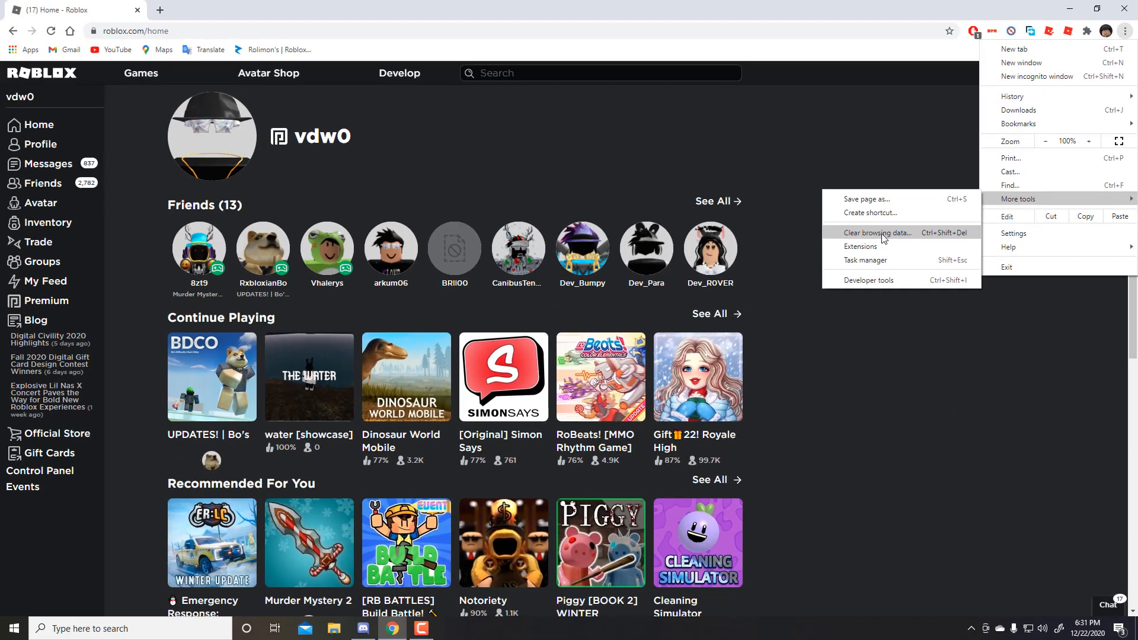
Review the Clear browsing data dialog's time range (All time, Last hour) and cancel without clearing.
left_click(875, 232)
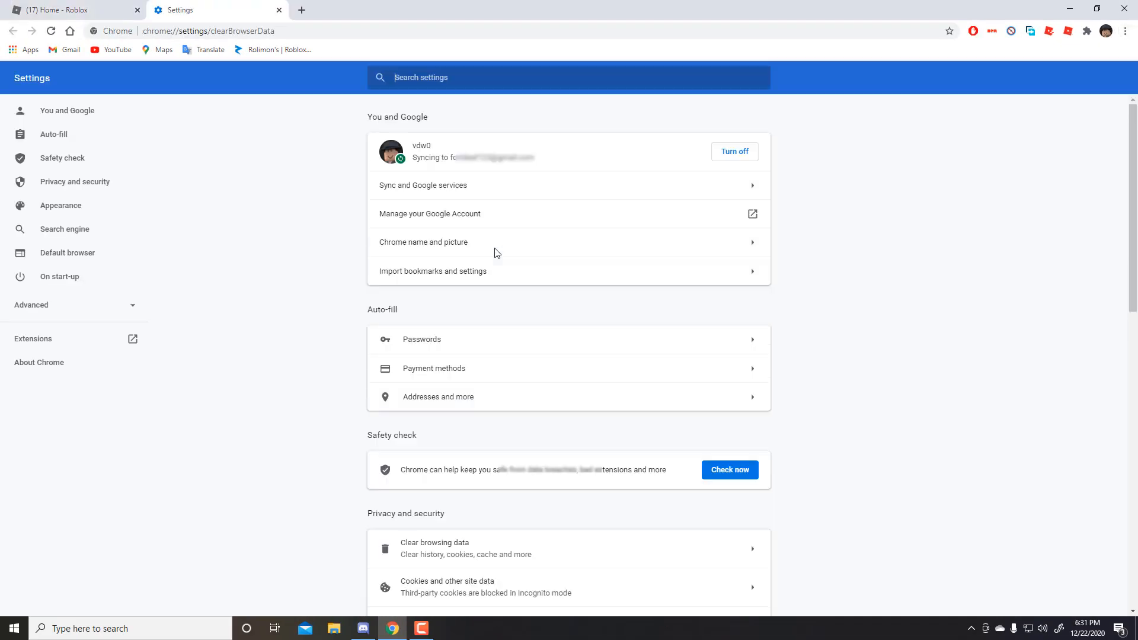
left_click(434, 548)
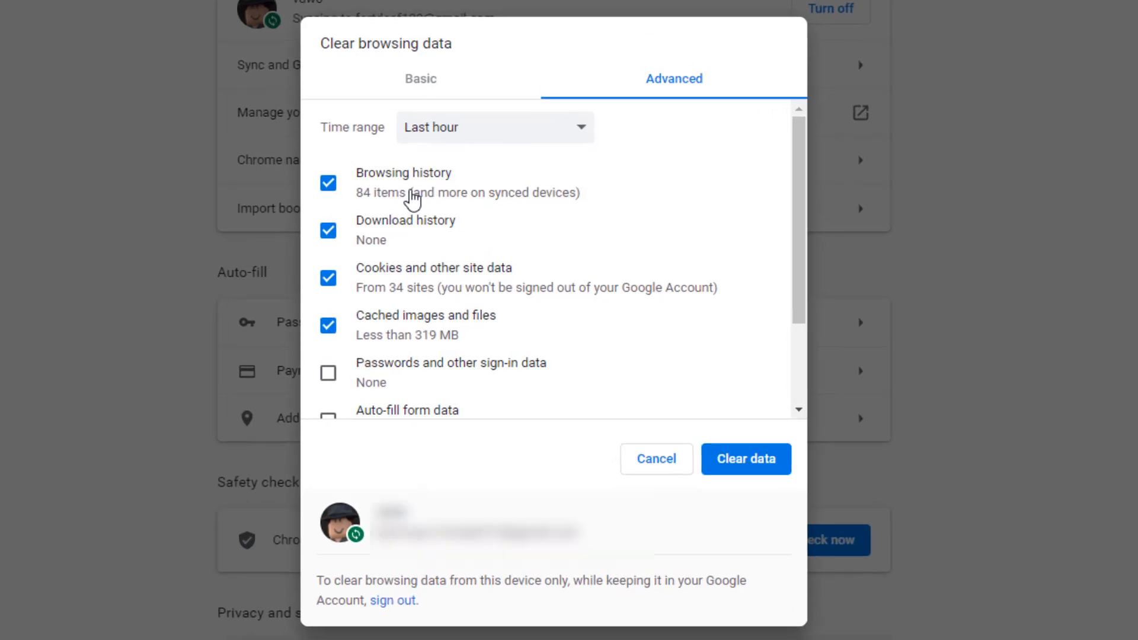
left_click(496, 127)
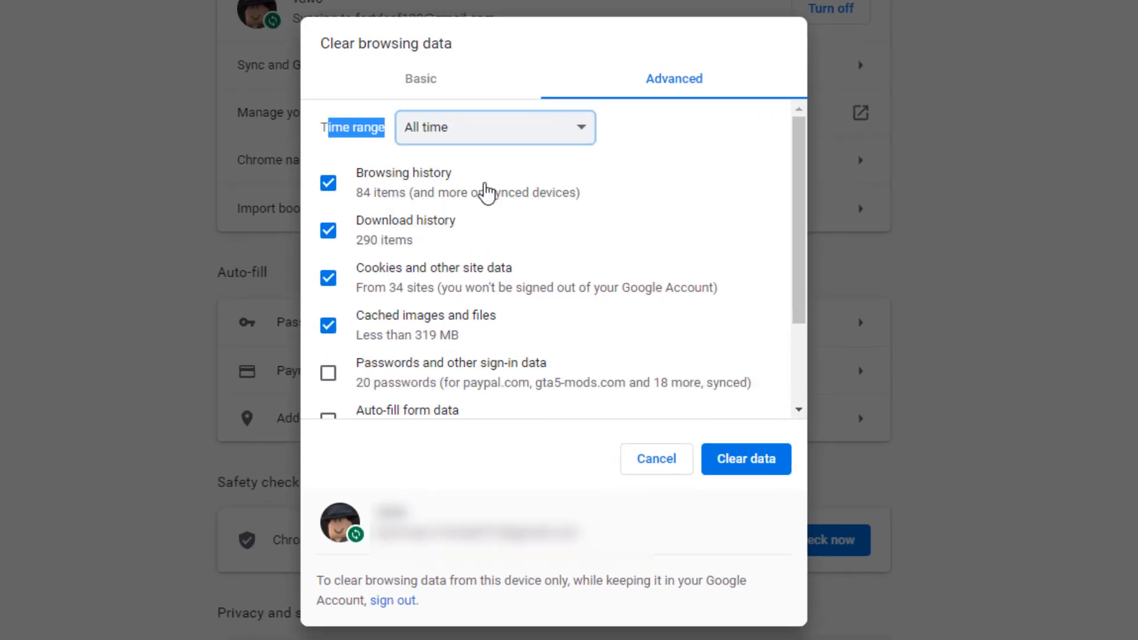
left_click(495, 127)
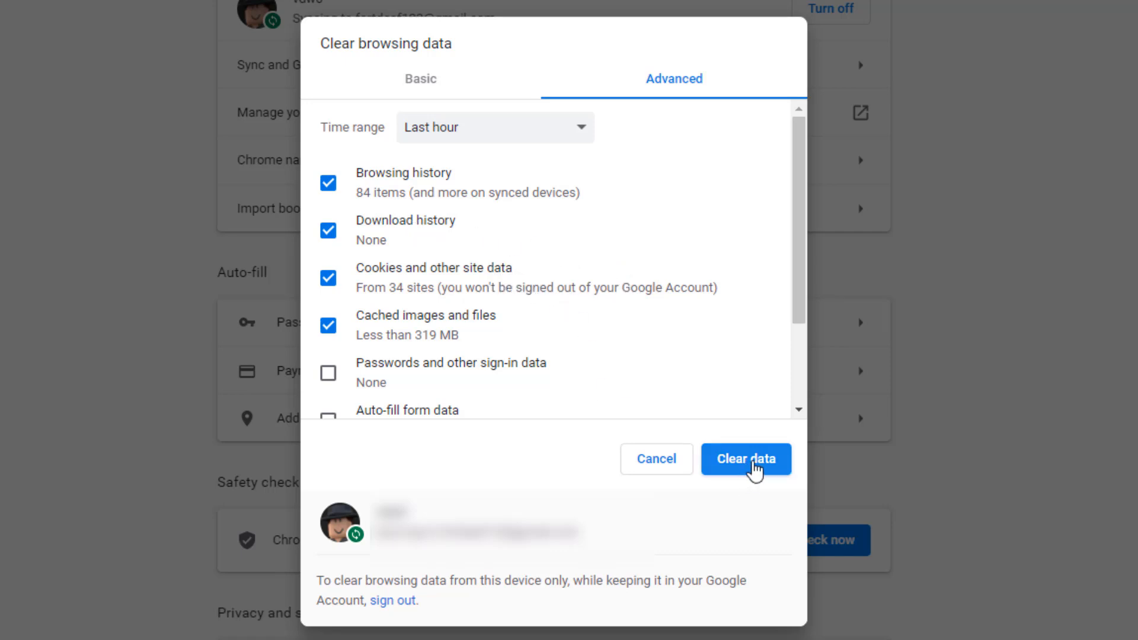
mouse_move(777, 489)
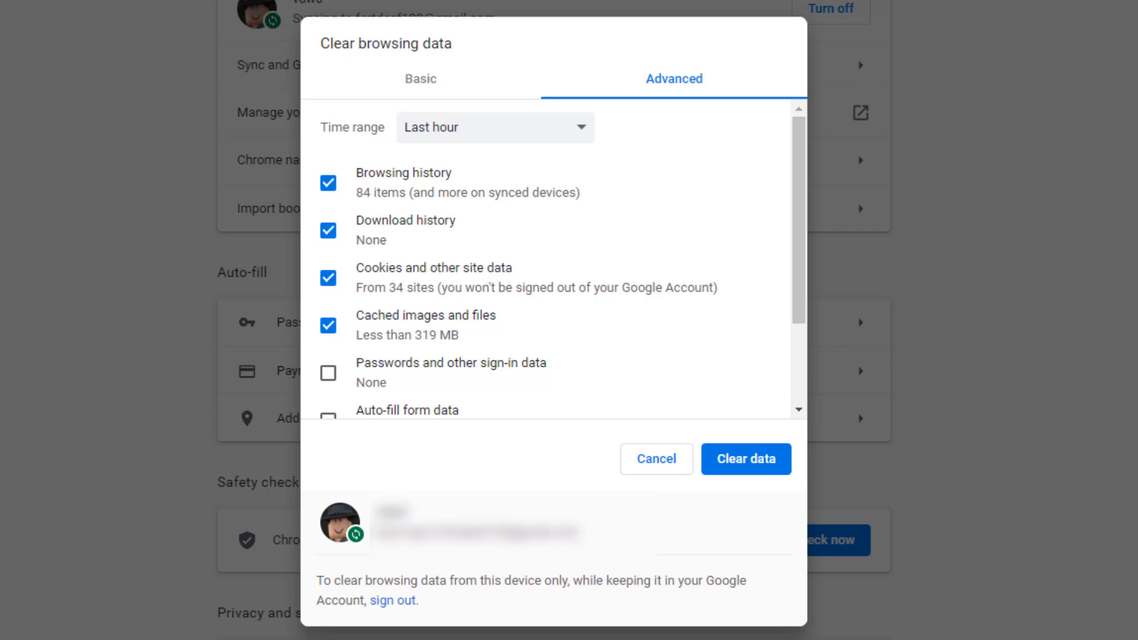
mouse_move(564, 179)
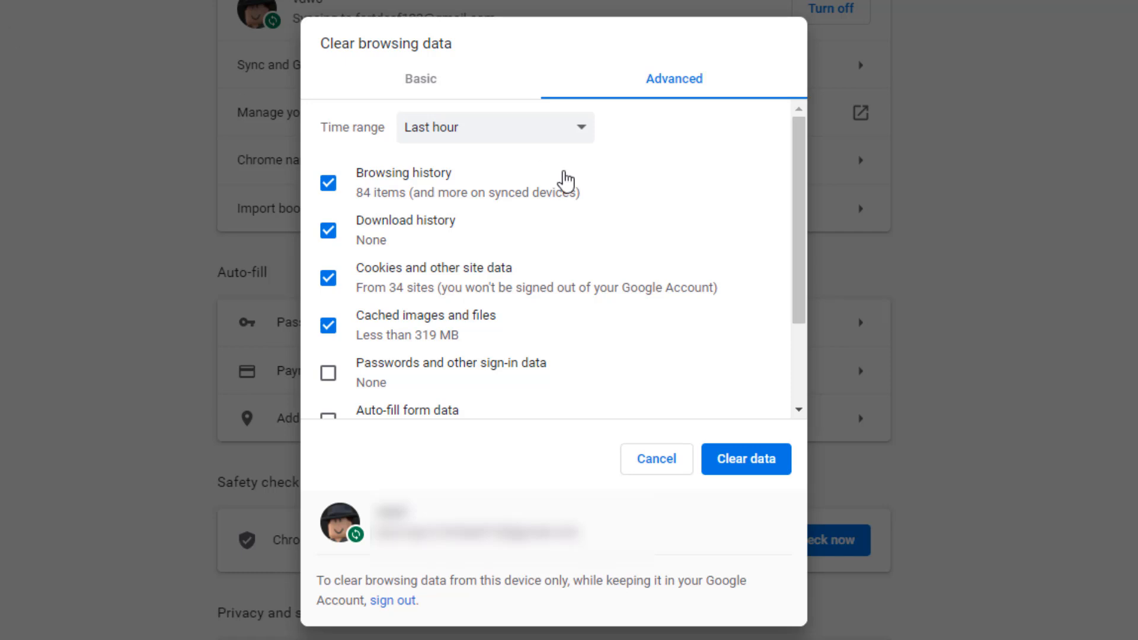
mouse_move(776, 448)
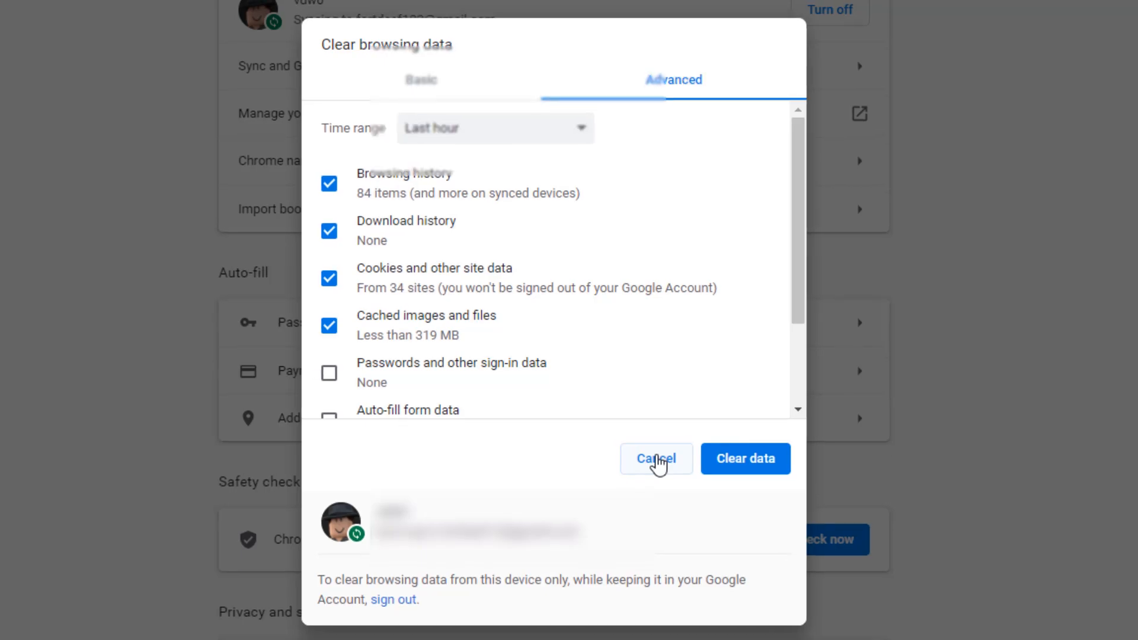
left_click(656, 457)
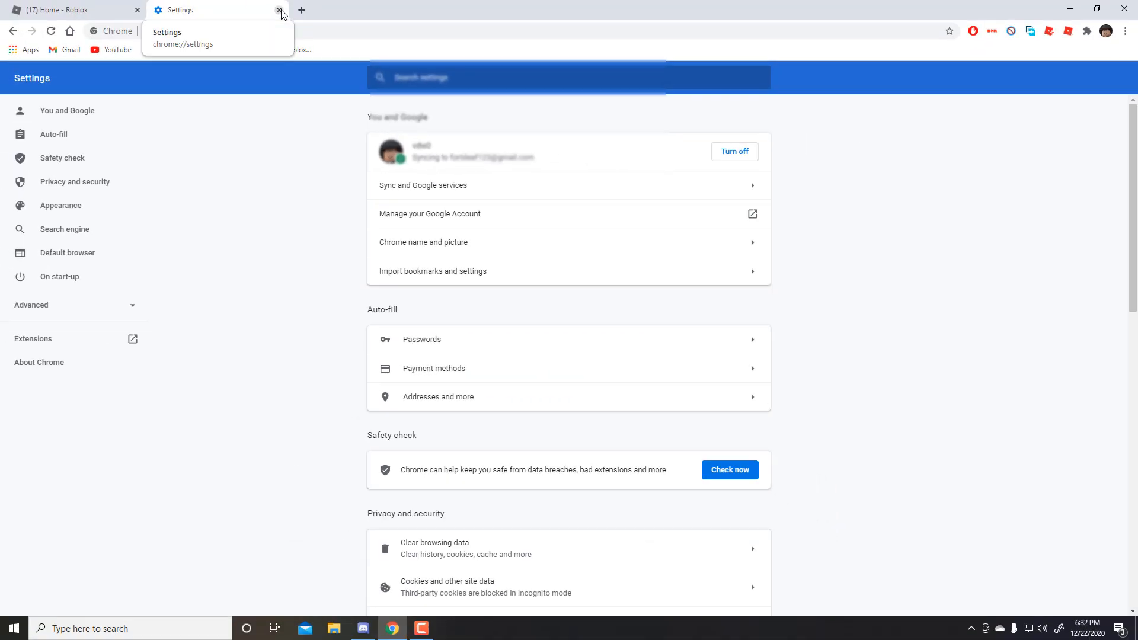
Close the Settings tab so the signed-in Roblox home page shows again.
left_click(279, 10)
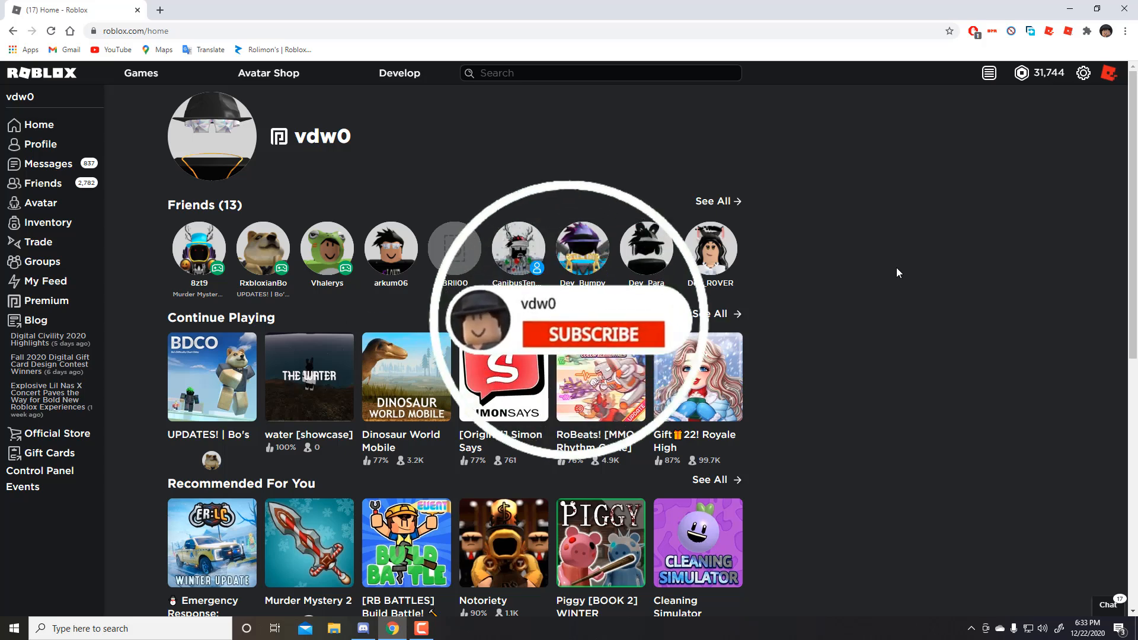
left_click(592, 334)
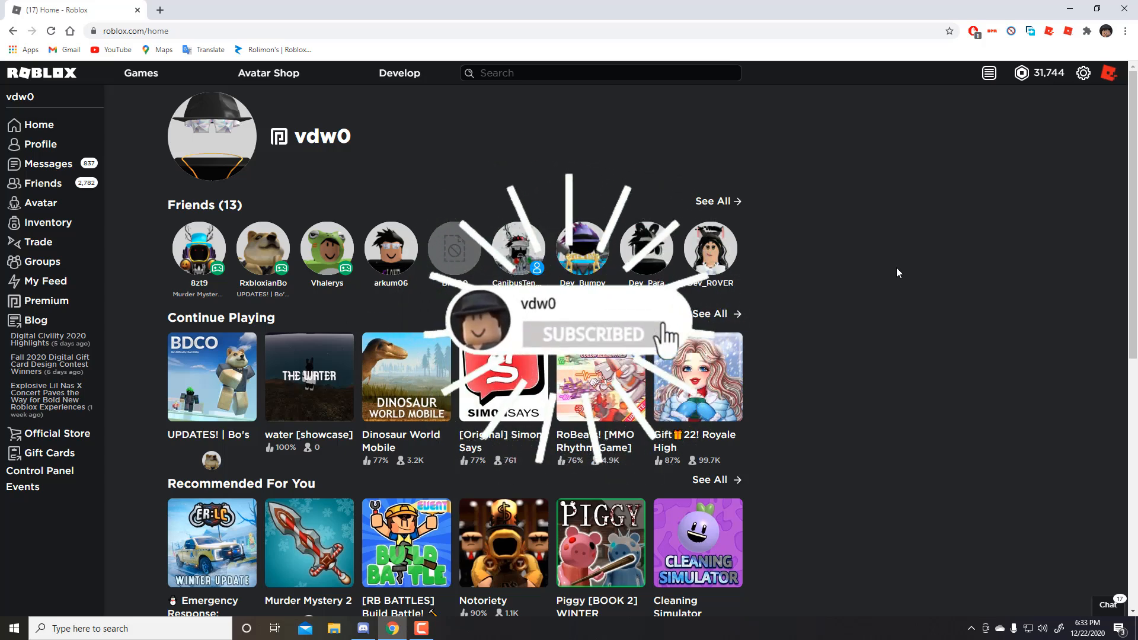